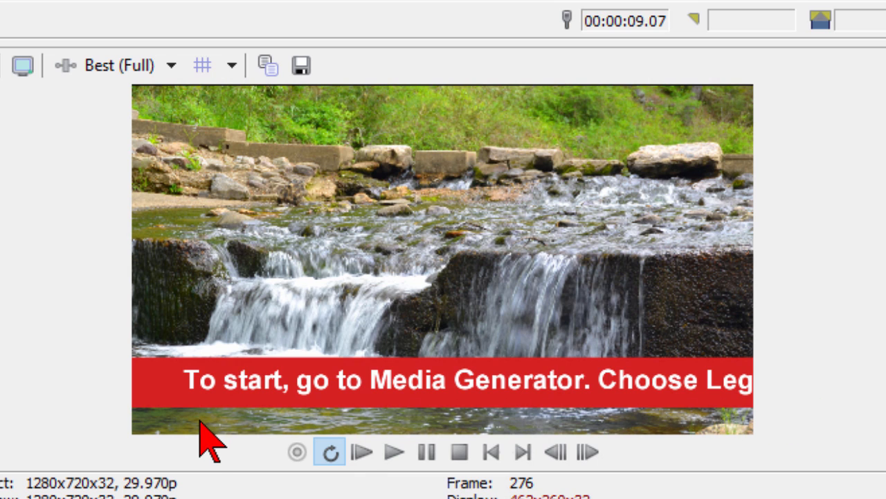
pyautogui.moveTo(127, 266)
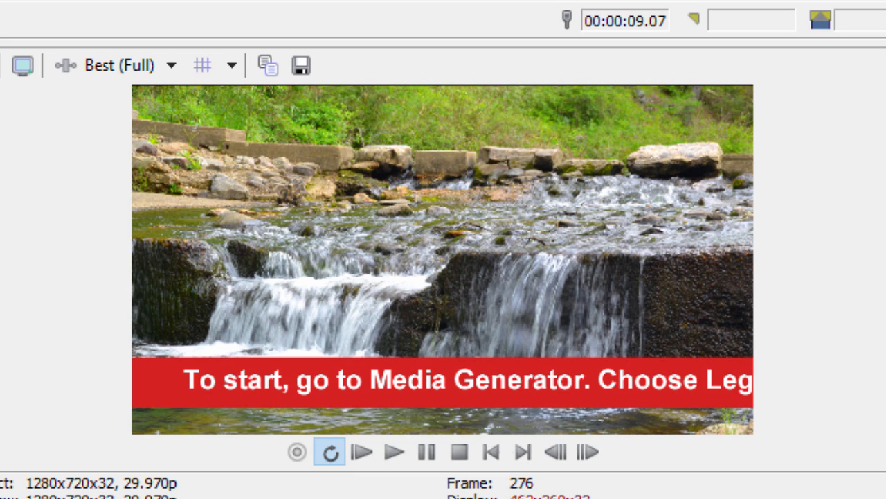
# Preview the existing text crawl from the start and review the Video track's actions
pyautogui.click(394, 451)
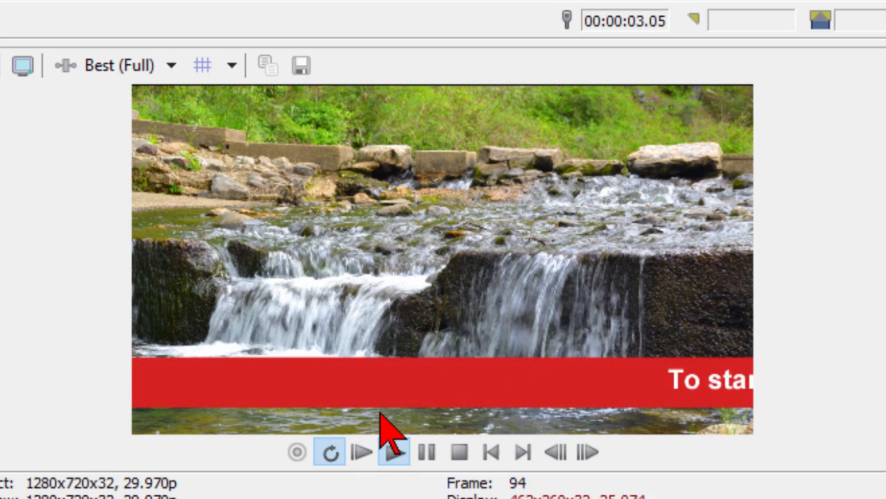
pyautogui.click(394, 451)
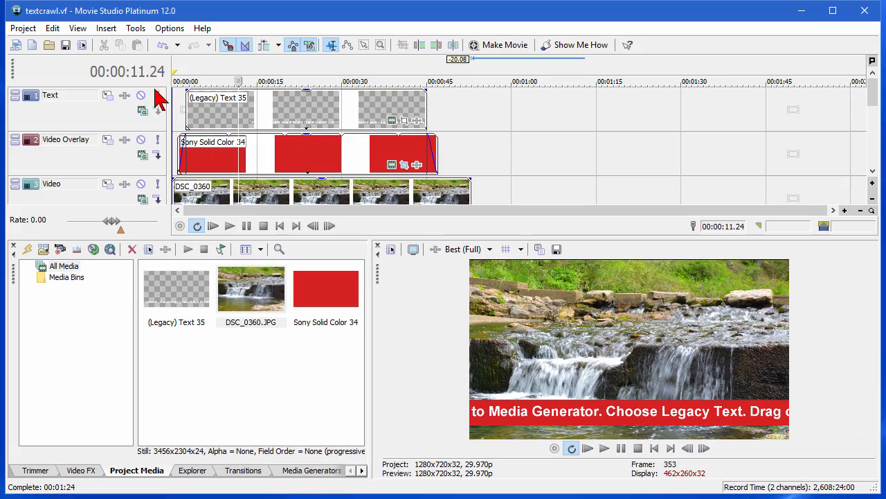
pyautogui.moveTo(97, 205)
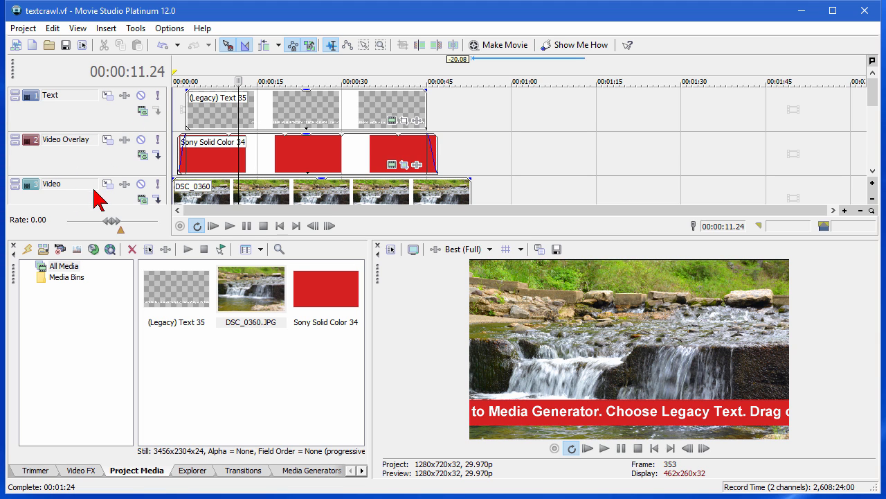
pyautogui.rightClick(51, 182)
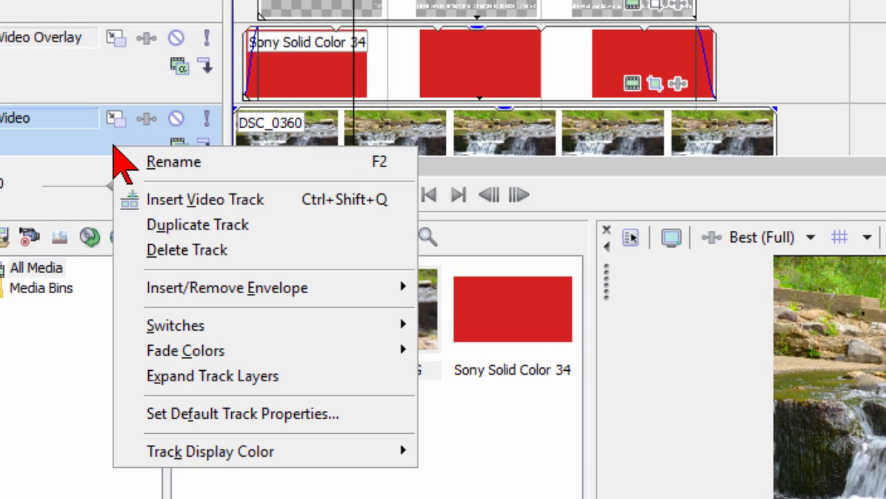
pyautogui.moveTo(833, 2)
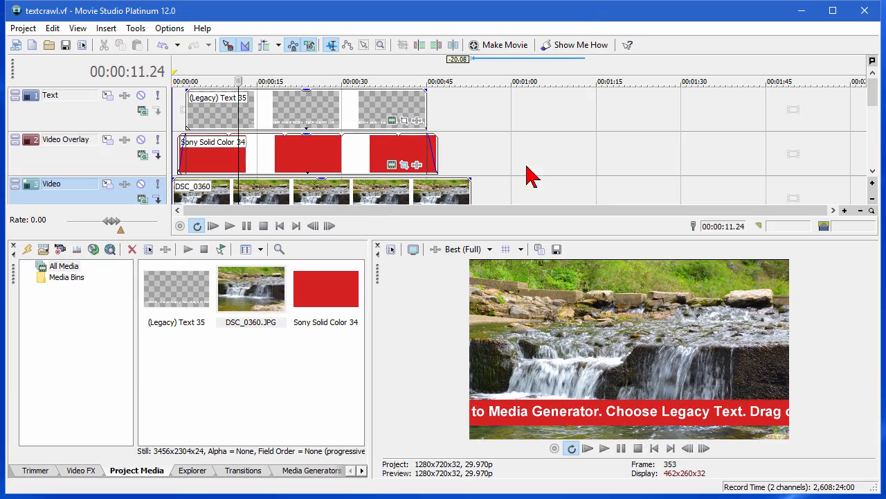
# Put the waterfall photo at 1:00 and set its pan/crop to Match Output Aspect
pyautogui.click(311, 471)
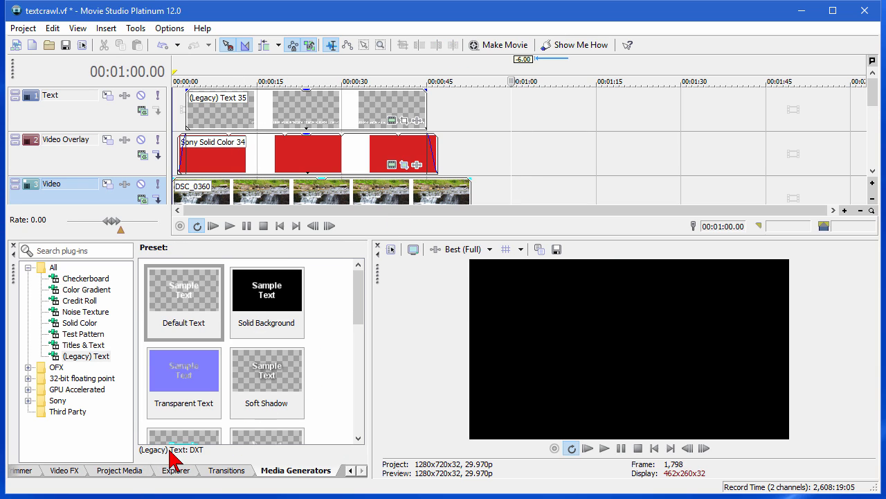
pyautogui.click(119, 470)
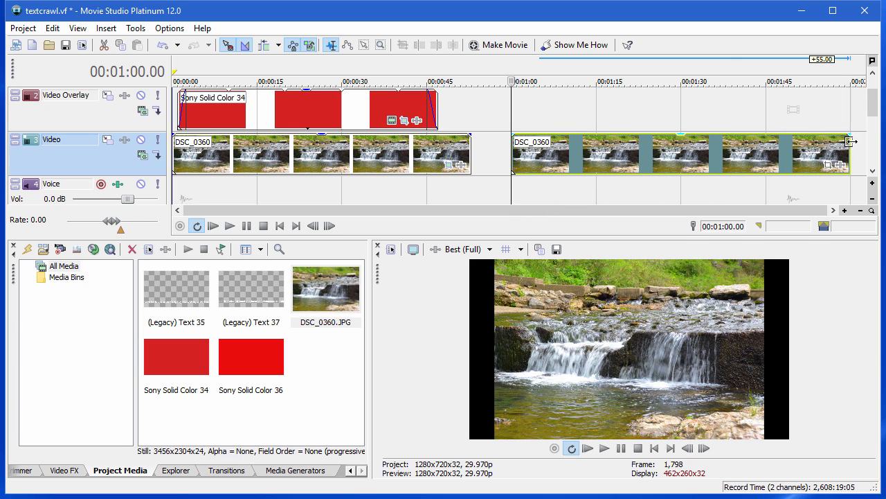
pyautogui.moveTo(676, 211)
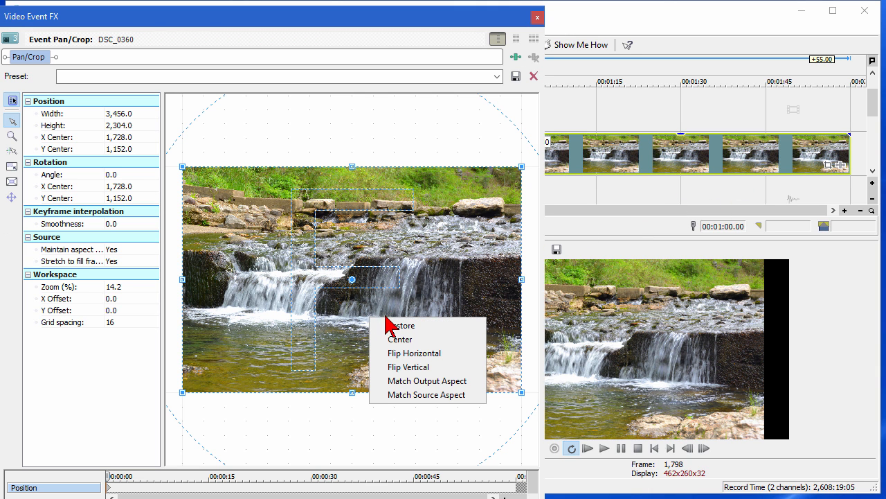
pyautogui.moveTo(427, 380)
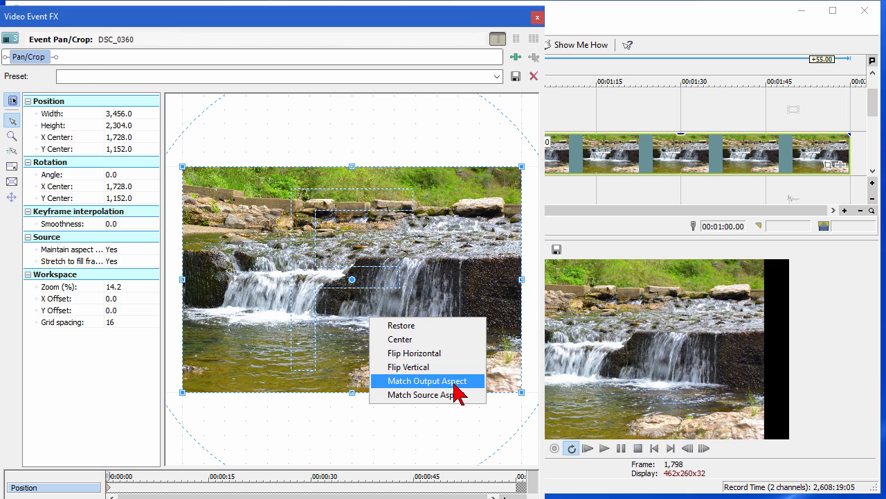
pyautogui.click(426, 379)
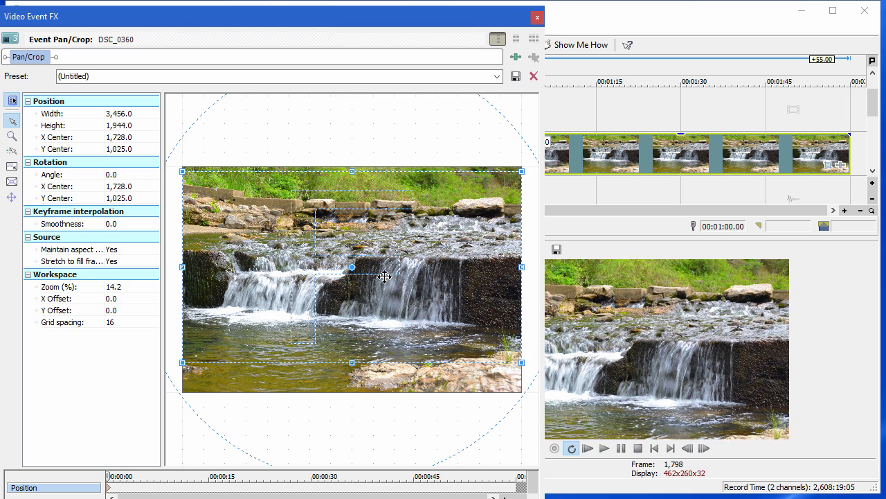
pyautogui.click(535, 16)
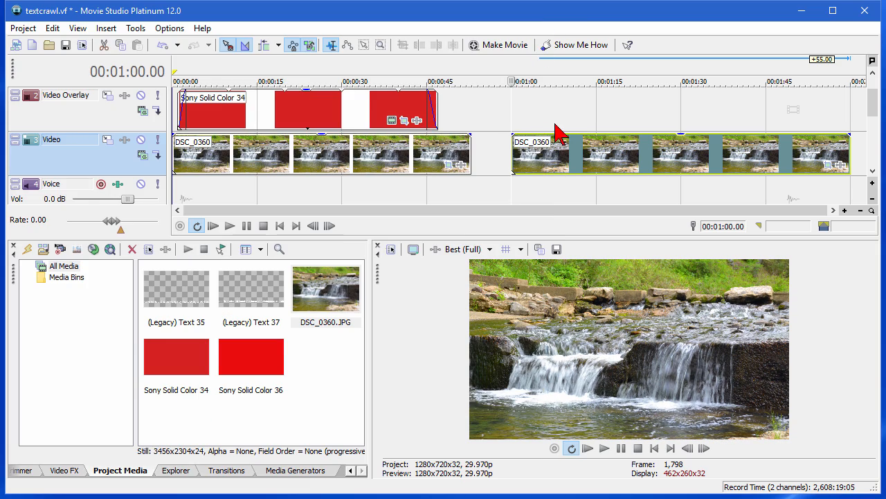
# Show the Media Generators list and start a Sony Text generator with its placeholder word
pyautogui.scroll(-3)
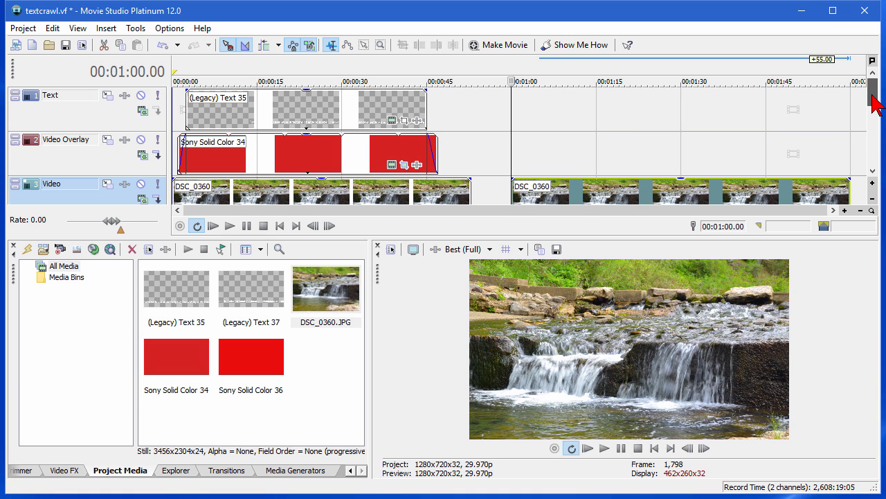
pyautogui.click(533, 125)
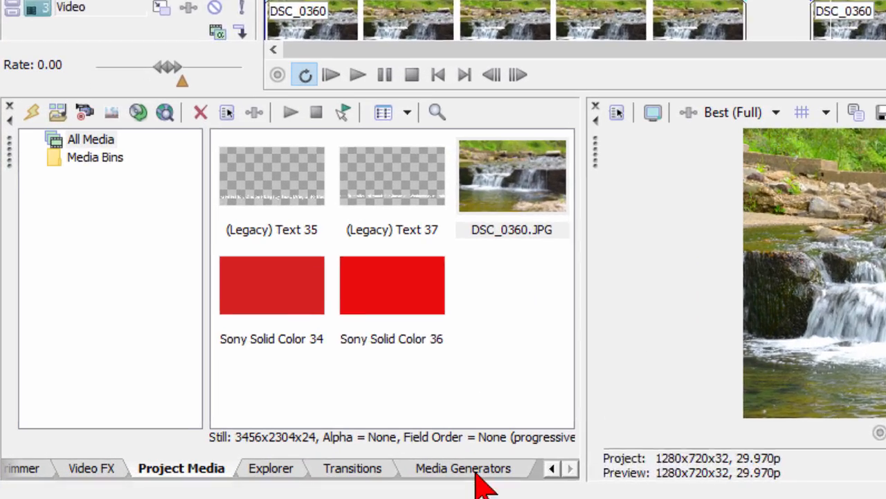
pyautogui.click(462, 468)
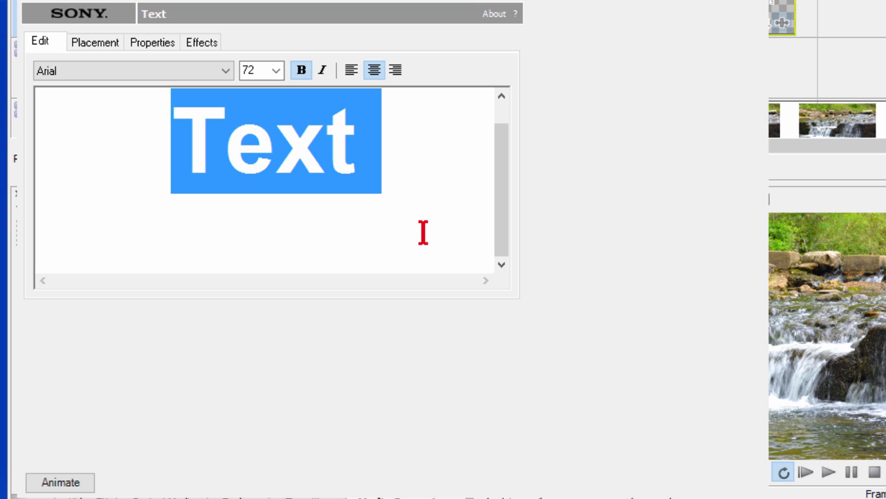
# Enter the Maryland news paragraph ending 'Saturday.' and pick a smaller font size
pyautogui.write('Saturday.')
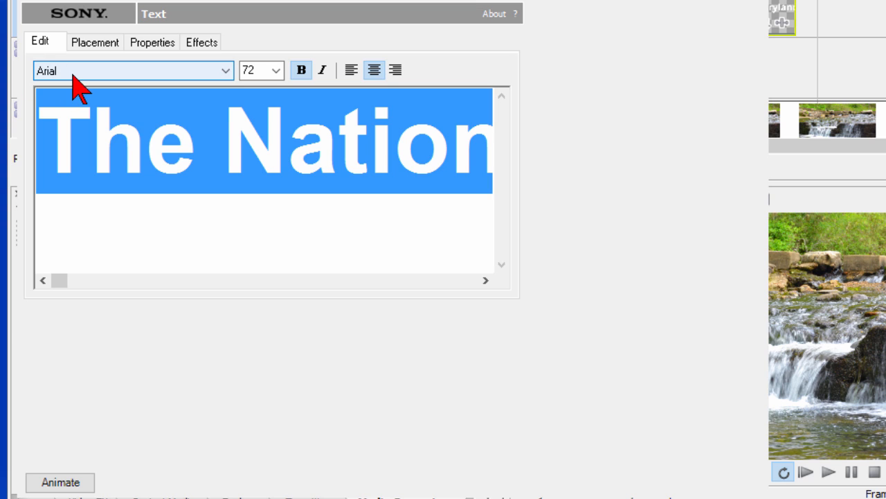
pyautogui.click(275, 69)
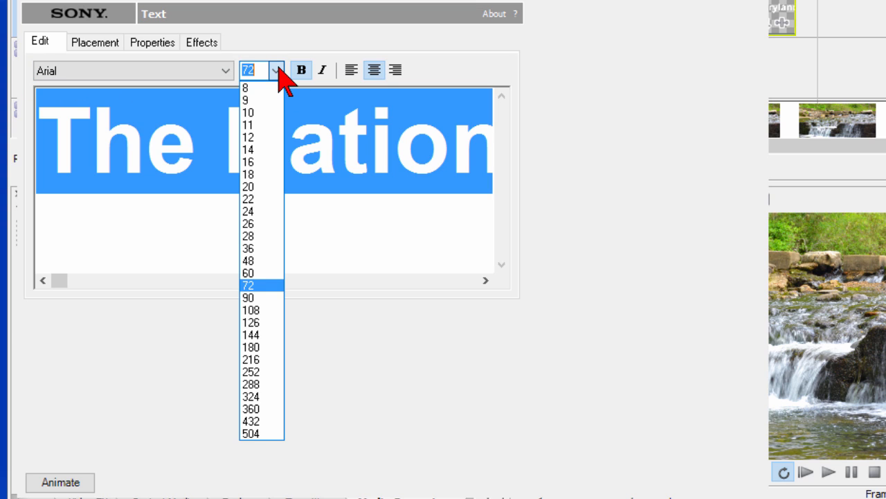
pyautogui.moveTo(262, 223)
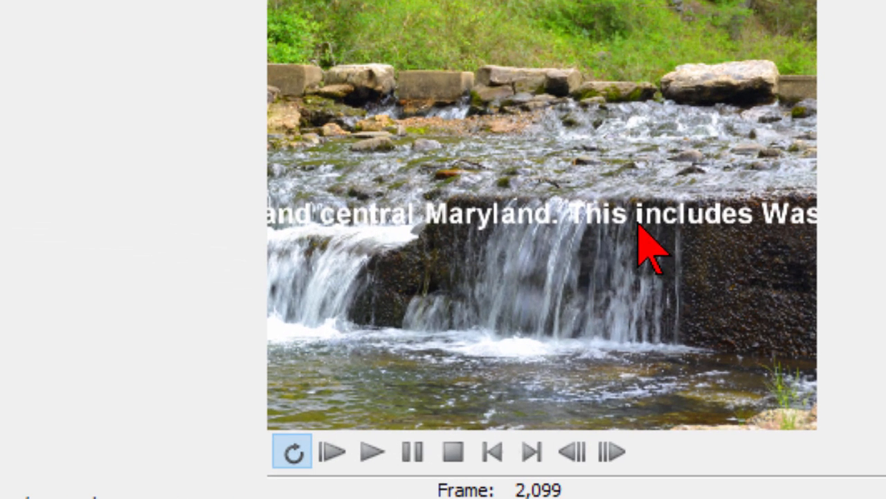
pyautogui.moveTo(502, 238)
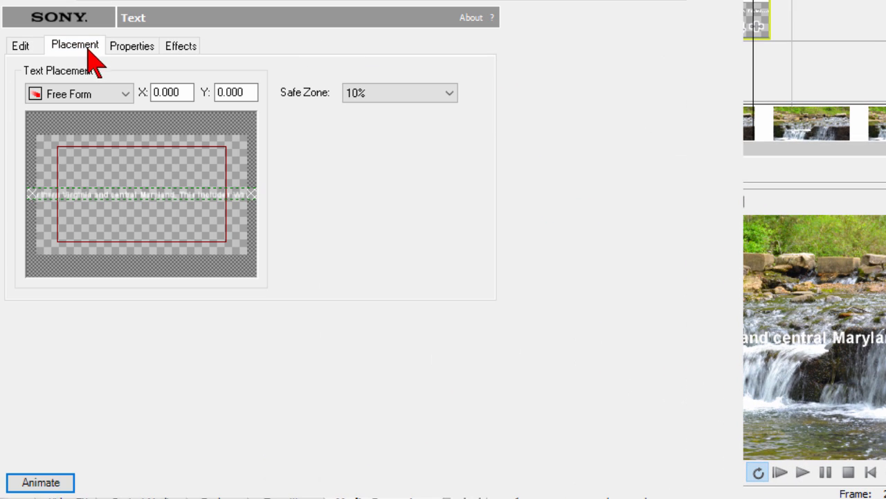
pyautogui.moveTo(127, 201)
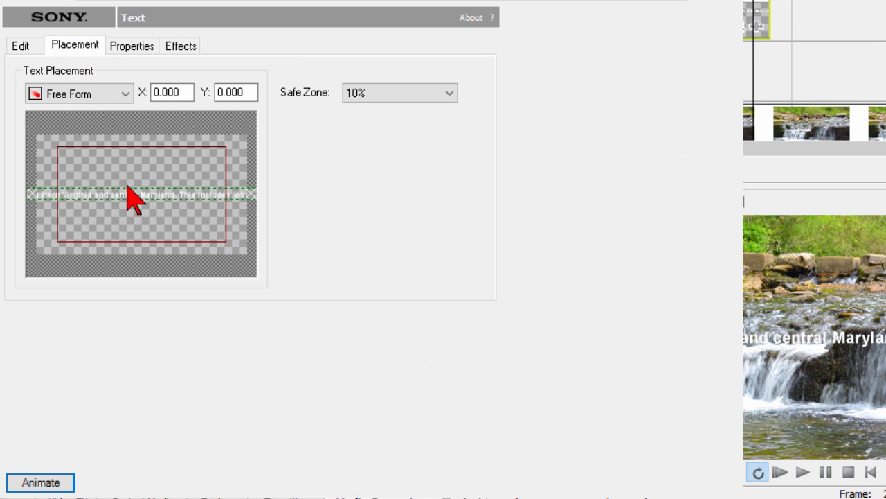
# Drag the text line down in Placement to Y 0.654 near the frame bottom
pyautogui.moveTo(138, 194); pyautogui.dragTo(131, 222)
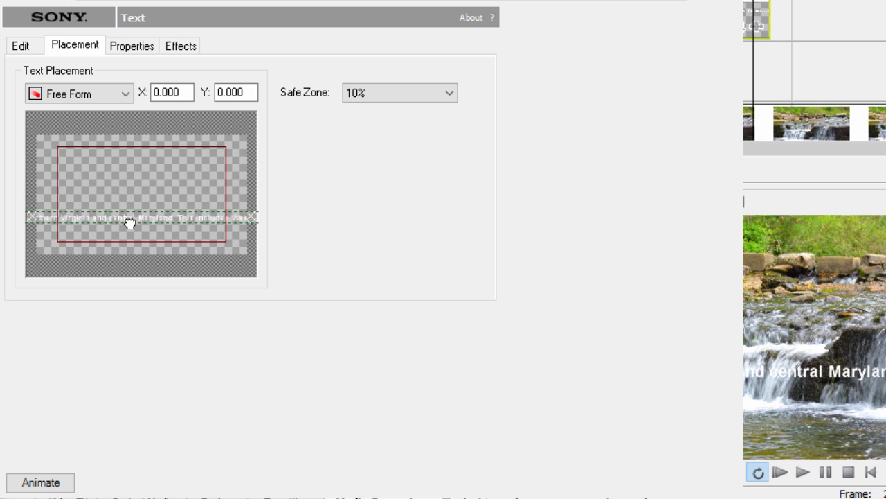
pyautogui.moveTo(140, 214); pyautogui.dragTo(139, 233)
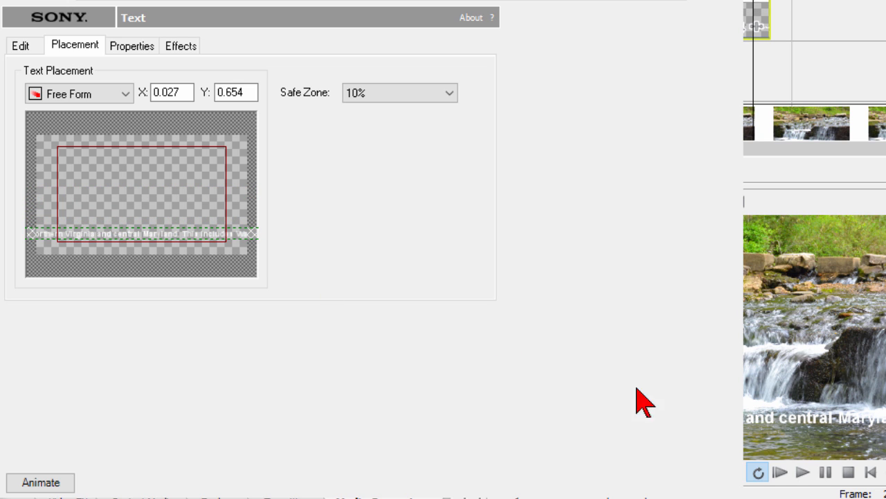
pyautogui.moveTo(590, 360)
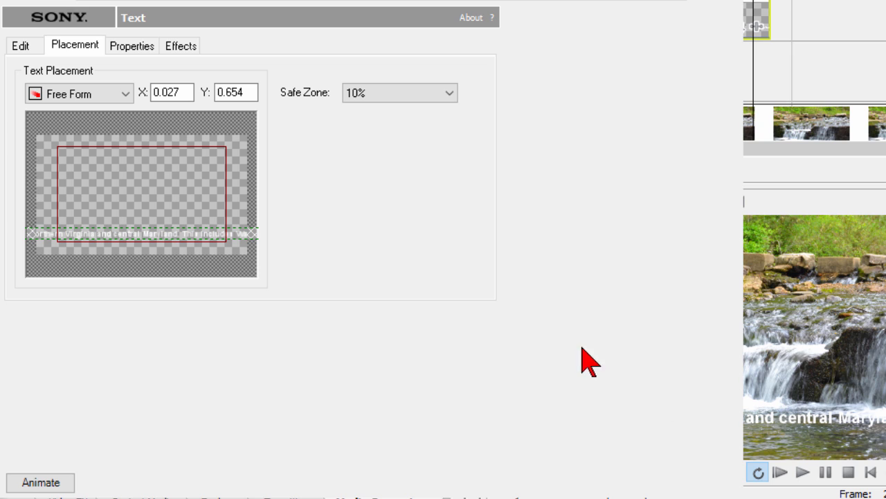
pyautogui.moveTo(108, 234)
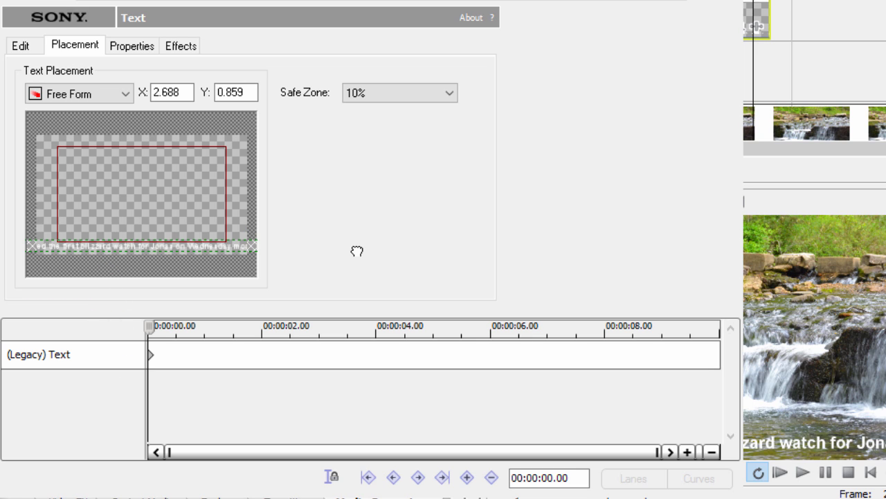
# Set the first keyframe with the text off the right edge (X 6.156) and move later in the animation
pyautogui.moveTo(138, 247); pyautogui.dragTo(183, 220)
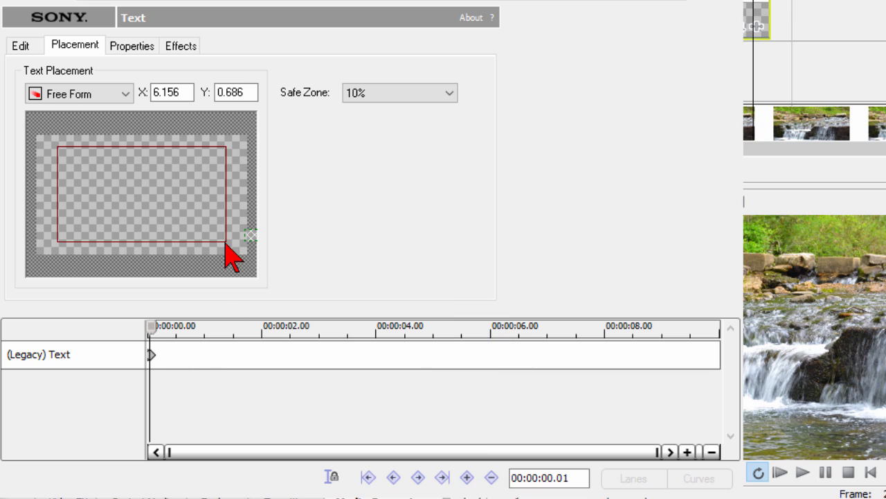
pyautogui.click(527, 327)
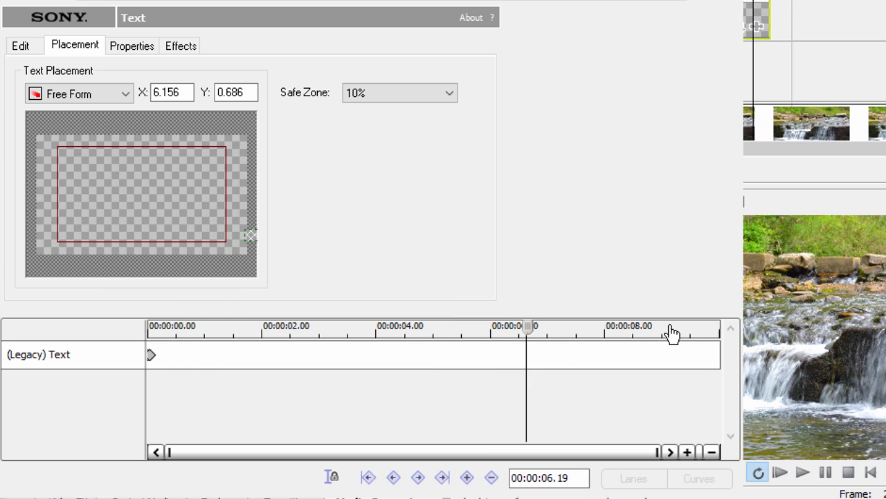
pyautogui.moveTo(551, 298)
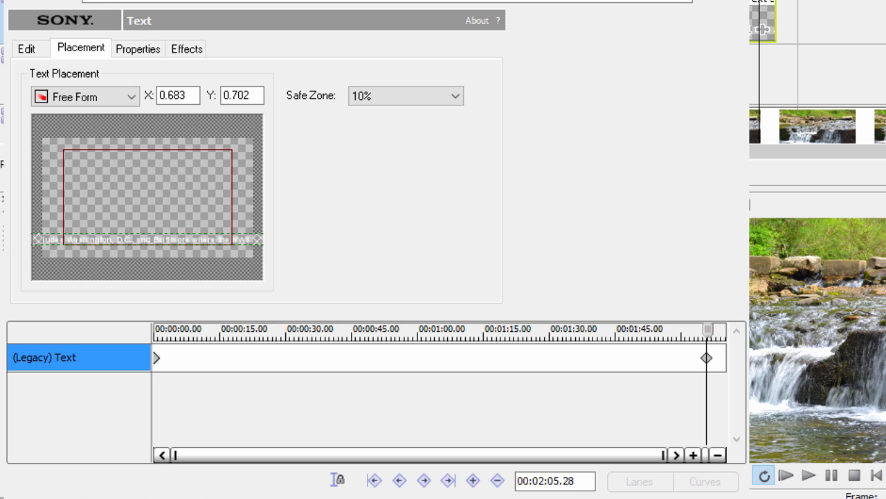
# Add an end keyframe placing the text past the left edge, positioned at the event's end
pyautogui.click(473, 479)
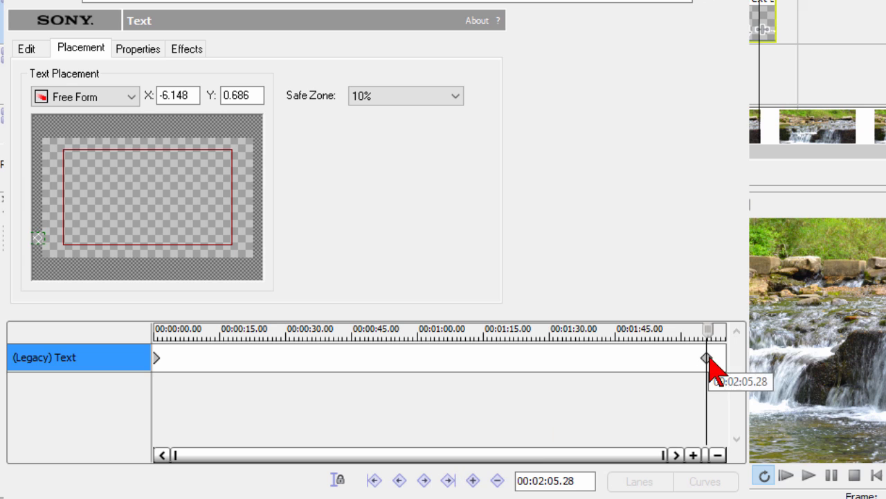
pyautogui.moveTo(706, 358); pyautogui.dragTo(155, 358)
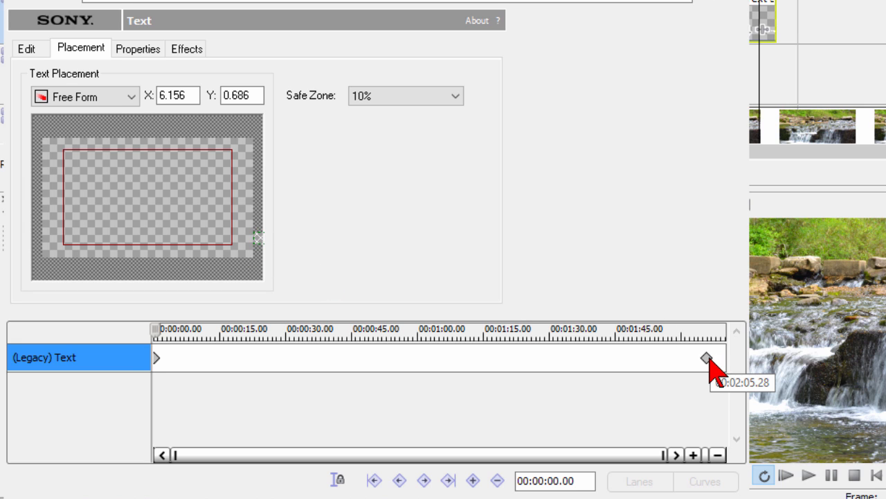
pyautogui.moveTo(256, 238); pyautogui.dragTo(40, 238)
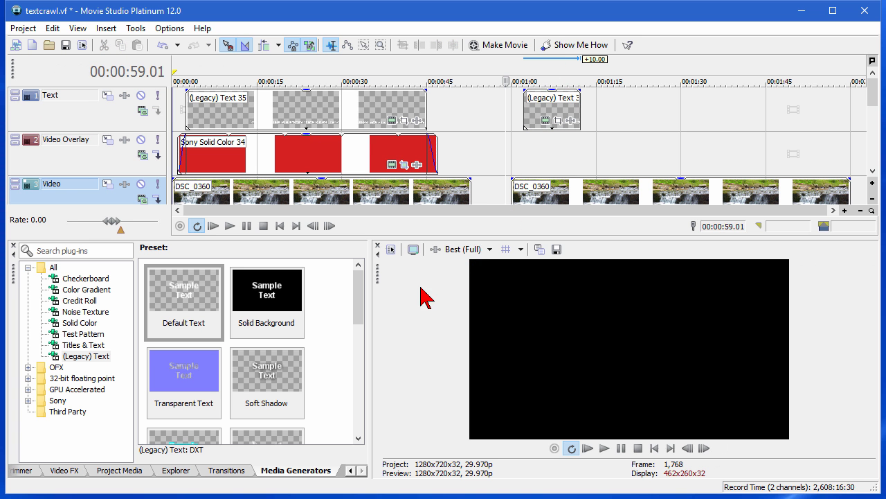
pyautogui.moveTo(590, 122)
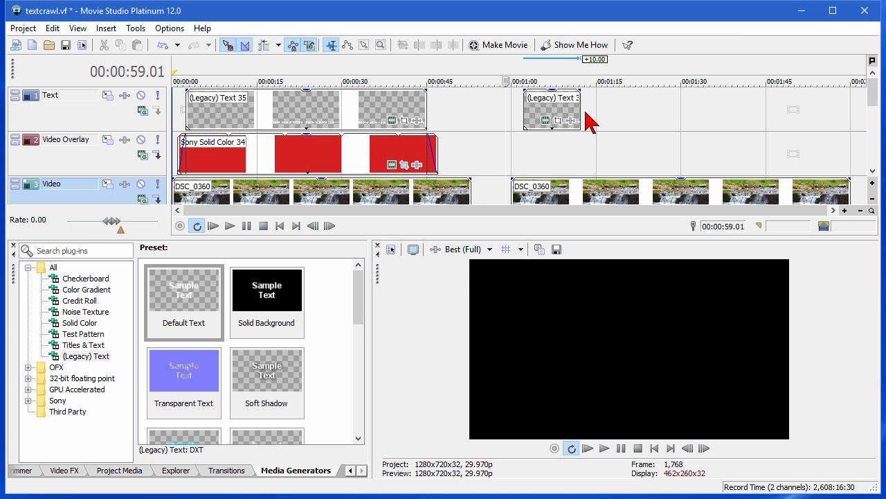
# Lengthen the second Legacy Text event across the waterfall clip and preview the crawl
pyautogui.moveTo(588, 108); pyautogui.dragTo(764, 108)
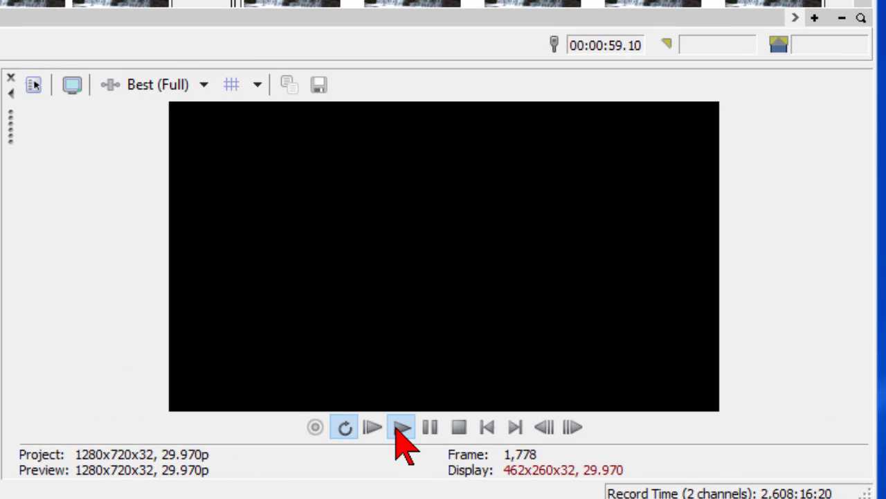
pyautogui.click(401, 427)
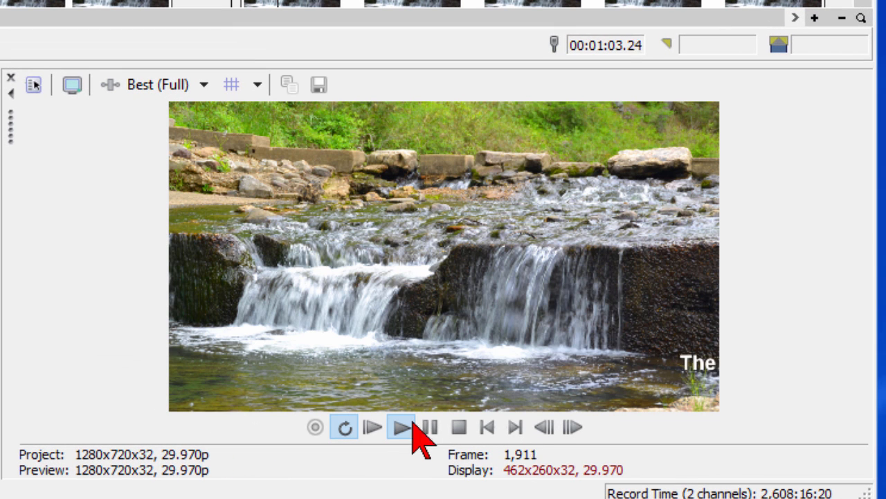
pyautogui.click(400, 427)
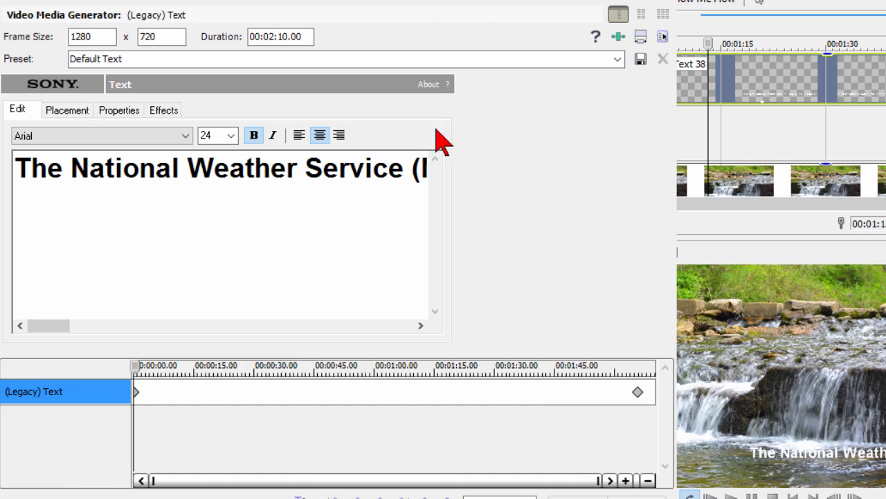
pyautogui.moveTo(499, 330)
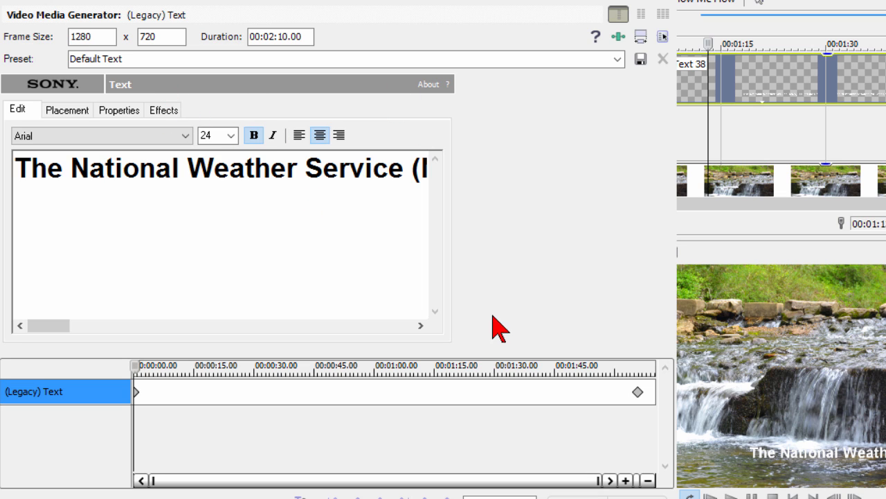
pyautogui.moveTo(513, 396)
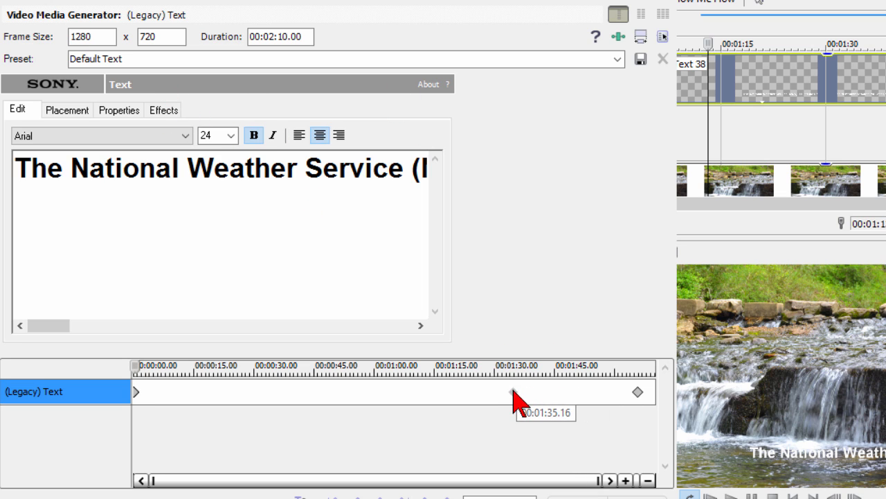
pyautogui.moveTo(637, 392); pyautogui.dragTo(501, 392)
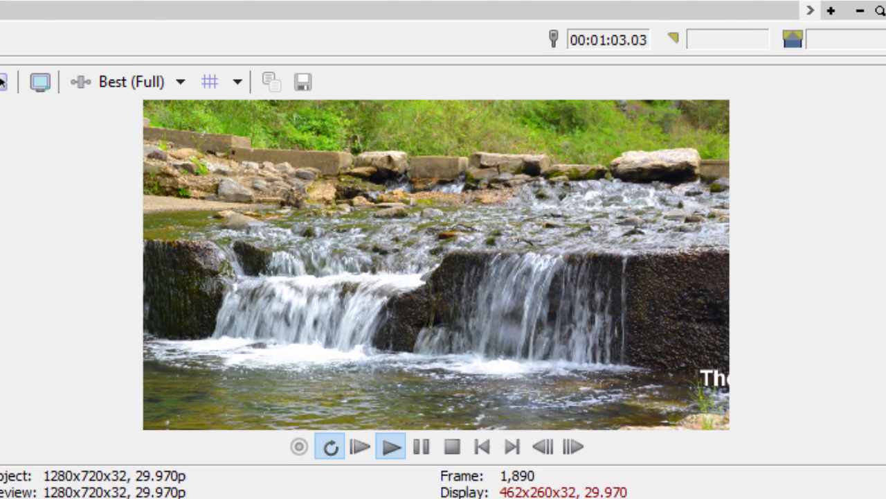
pyautogui.click(391, 445)
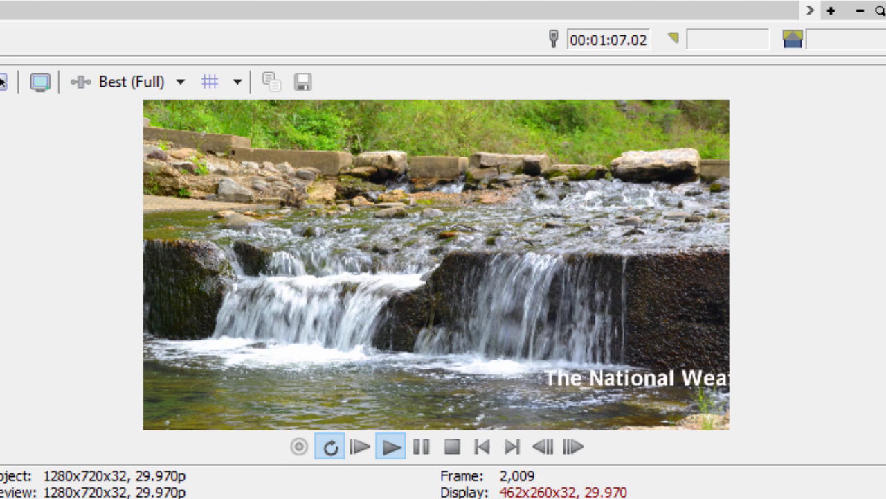
pyautogui.click(391, 446)
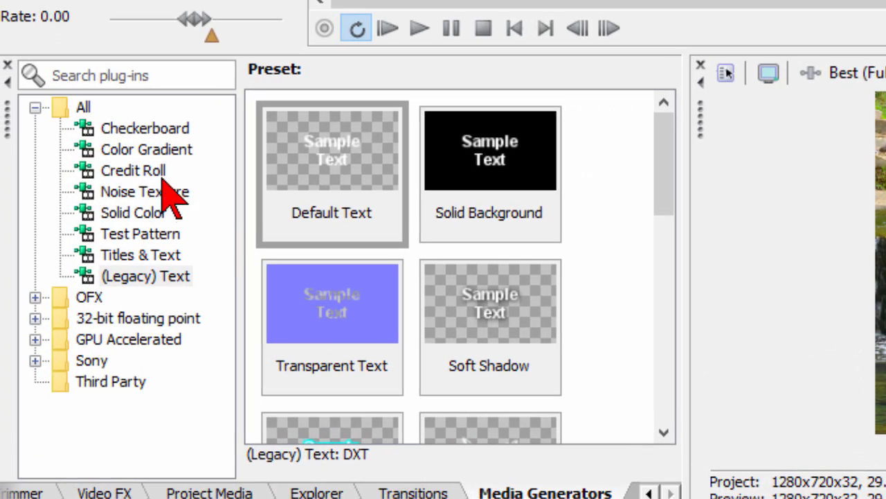
# Show the Solid Color presets for adding the Red one to the Video Overlay track
pyautogui.click(131, 214)
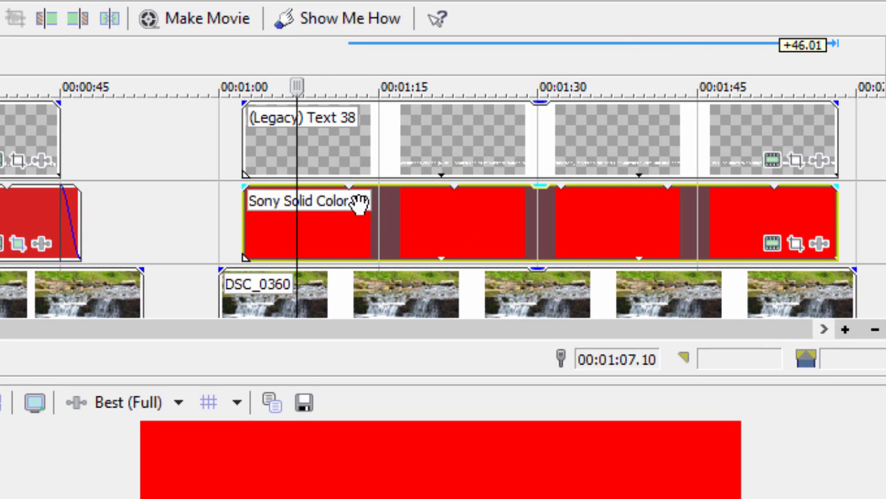
pyautogui.moveTo(251, 196)
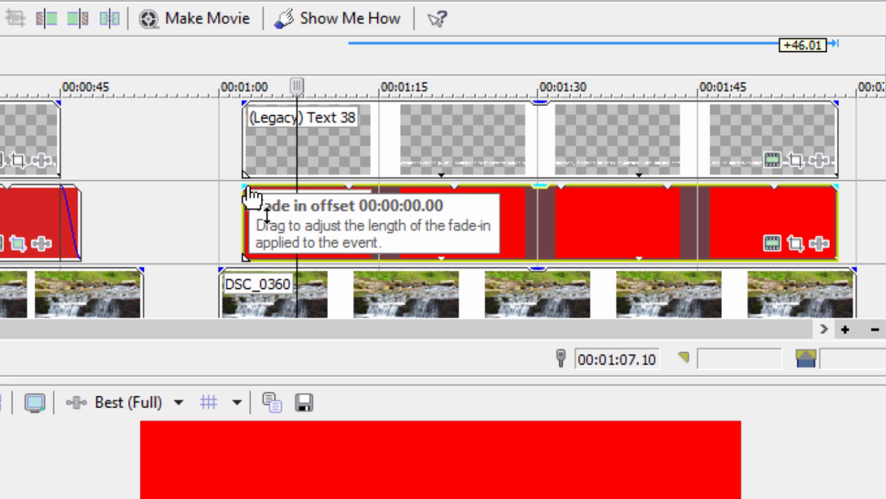
pyautogui.moveTo(793, 197)
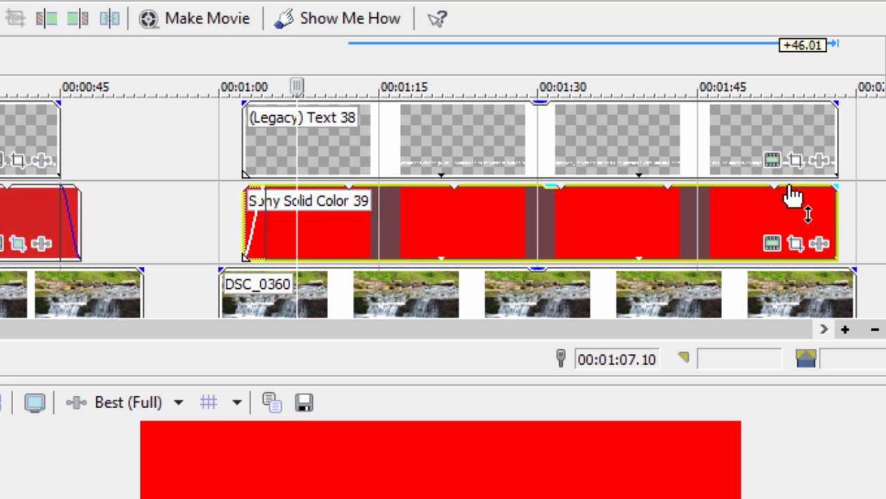
pyautogui.moveTo(460, 224)
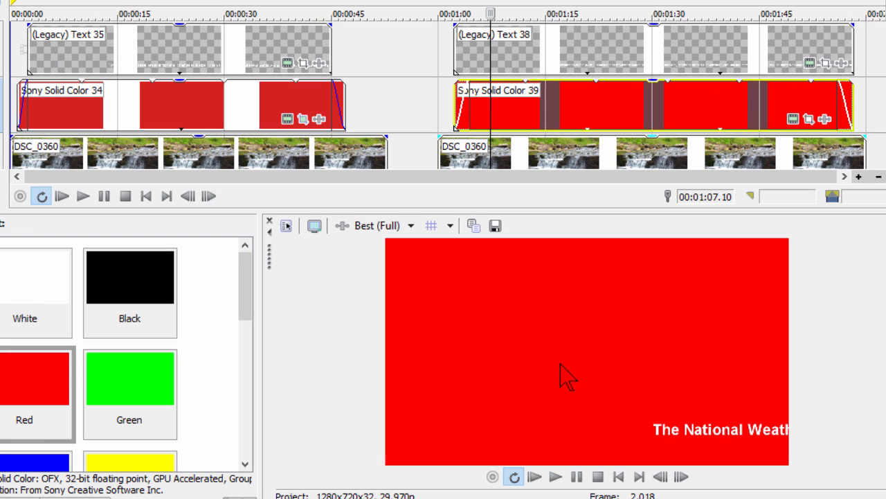
pyautogui.moveTo(582, 399)
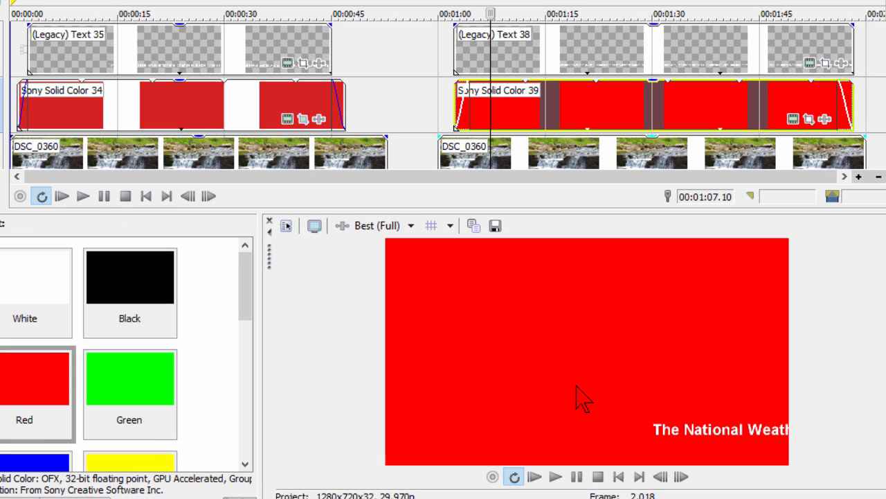
pyautogui.moveTo(698, 401)
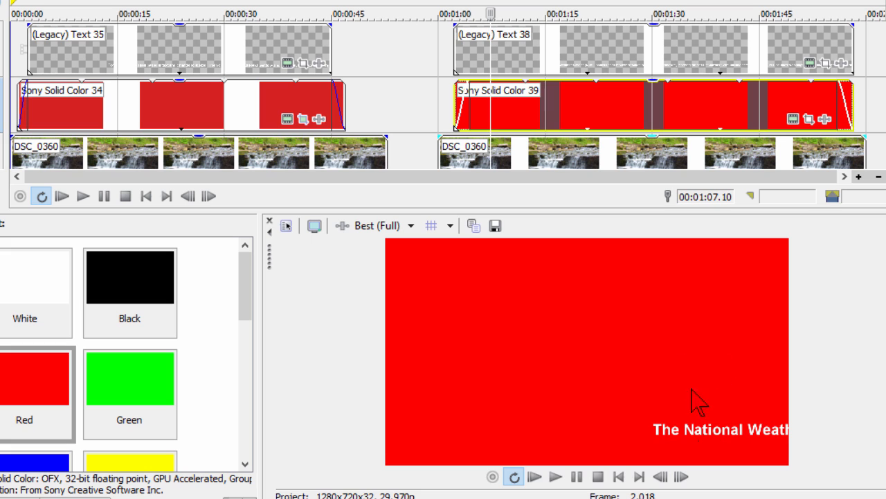
pyautogui.moveTo(557, 373)
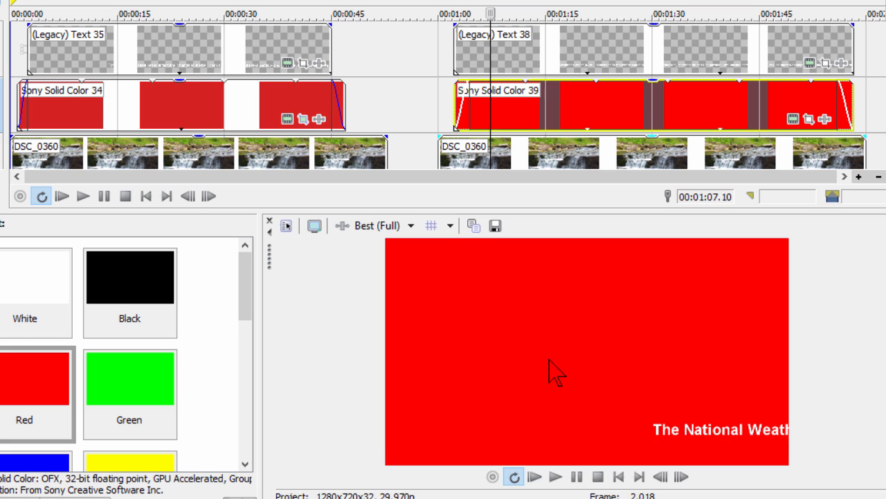
pyautogui.moveTo(811, 119)
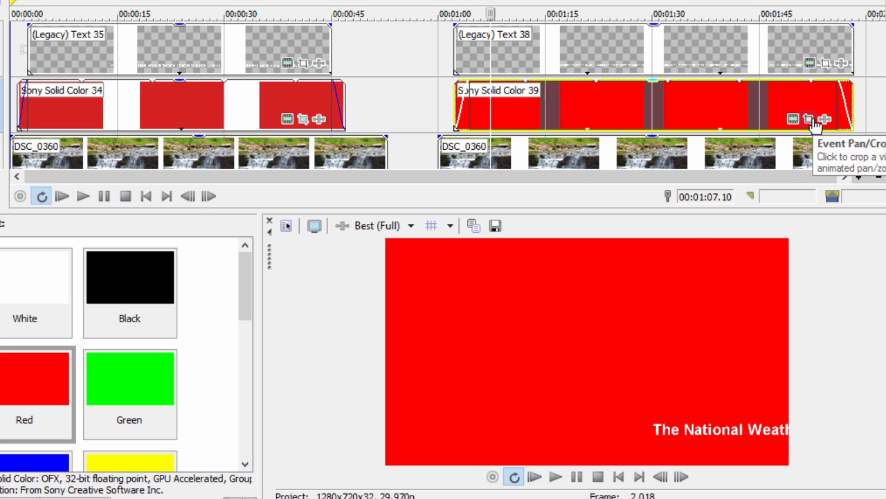
# In the red event's Pan/Crop, change Maintain aspect ratio toward No for a bottom strip
pyautogui.click(808, 119)
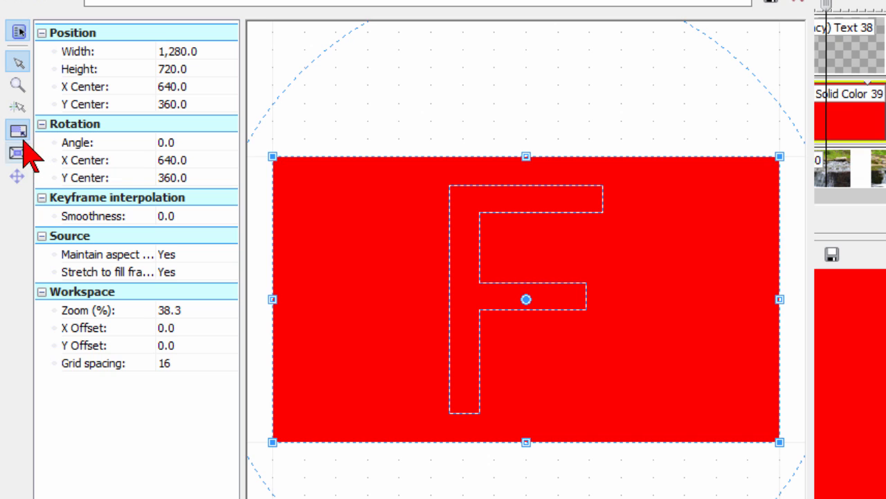
pyautogui.moveTo(141, 260)
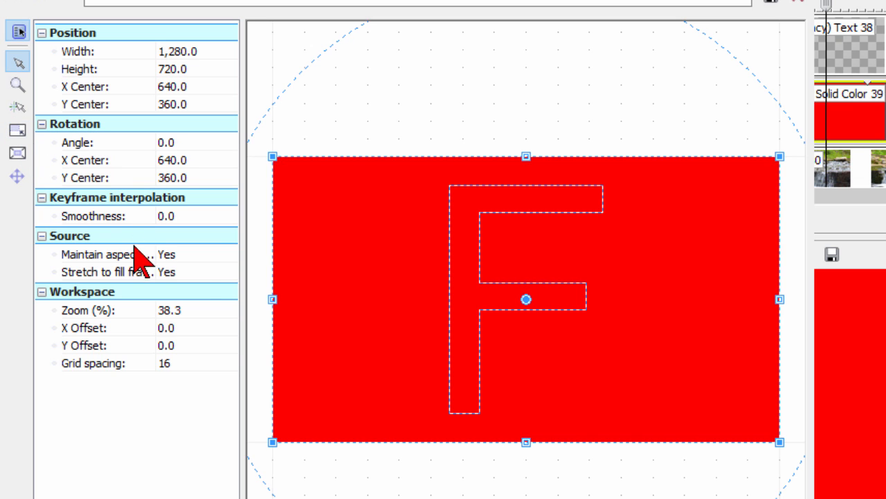
pyautogui.click(229, 255)
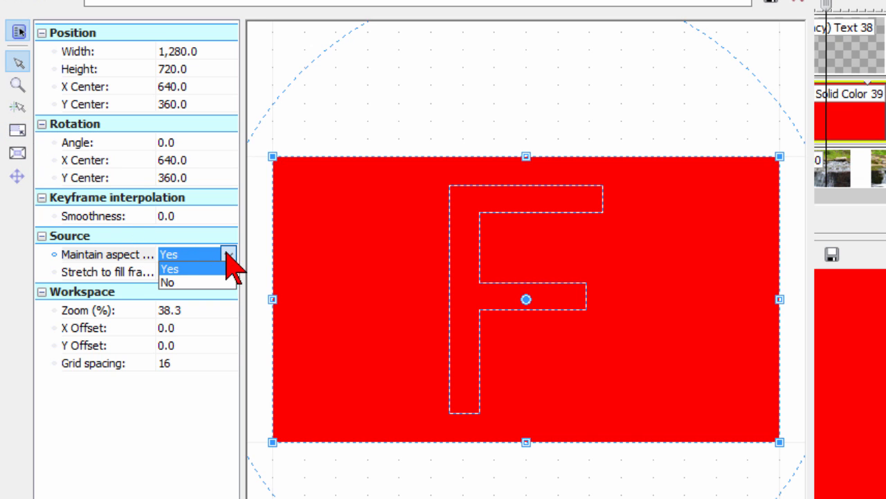
pyautogui.click(168, 283)
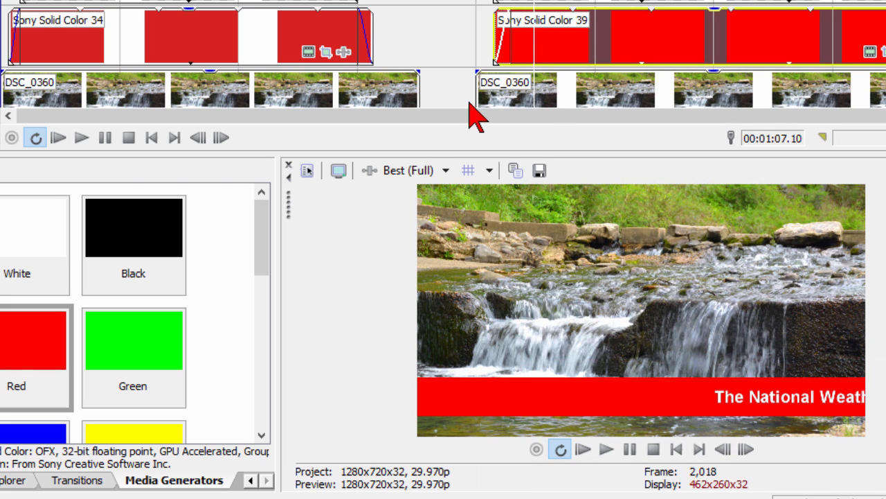
pyautogui.click(607, 448)
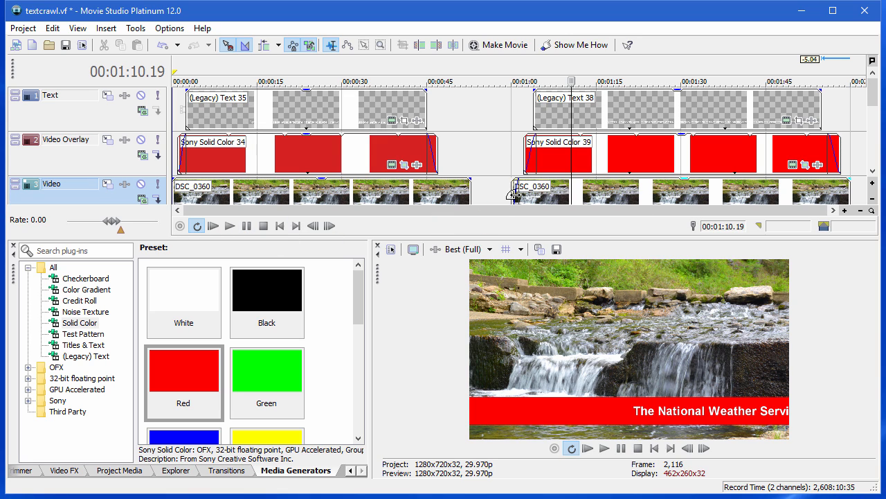
pyautogui.moveTo(582, 366)
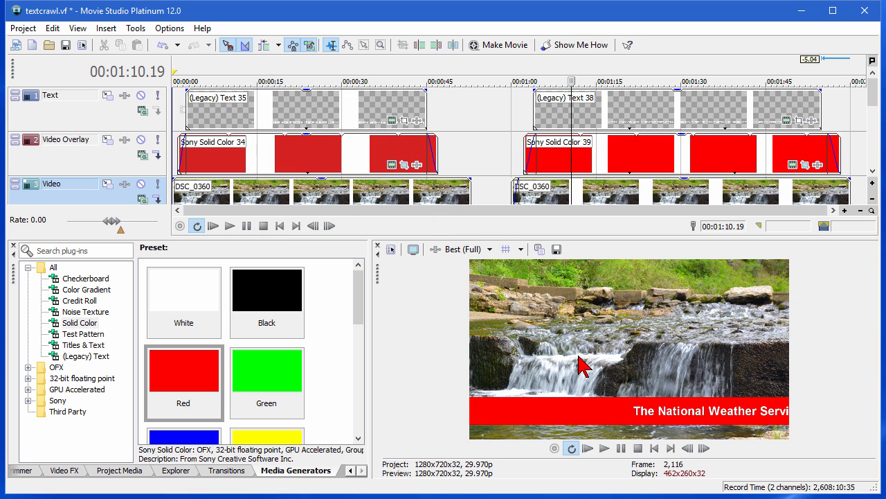
pyautogui.moveTo(662, 426)
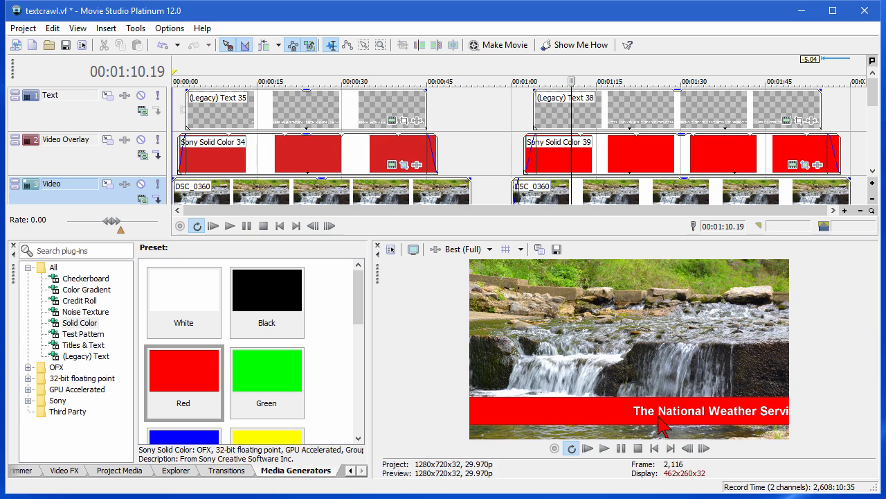
pyautogui.moveTo(677, 432)
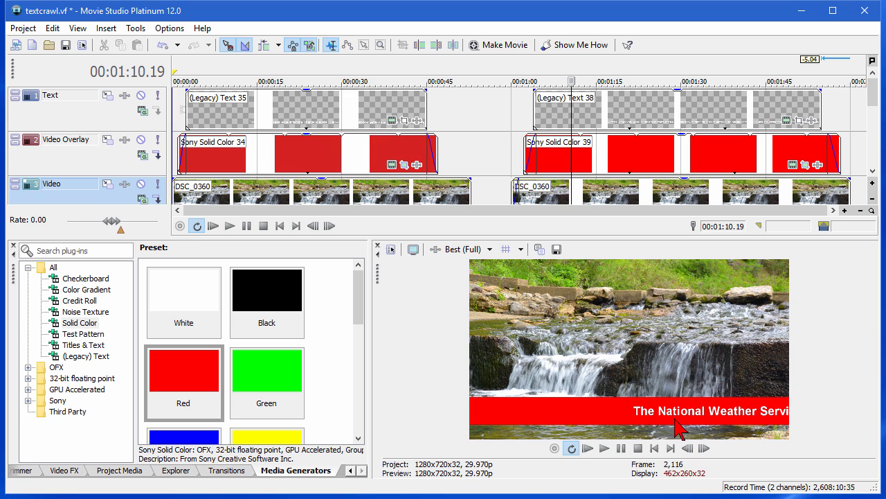
pyautogui.moveTo(765, 421)
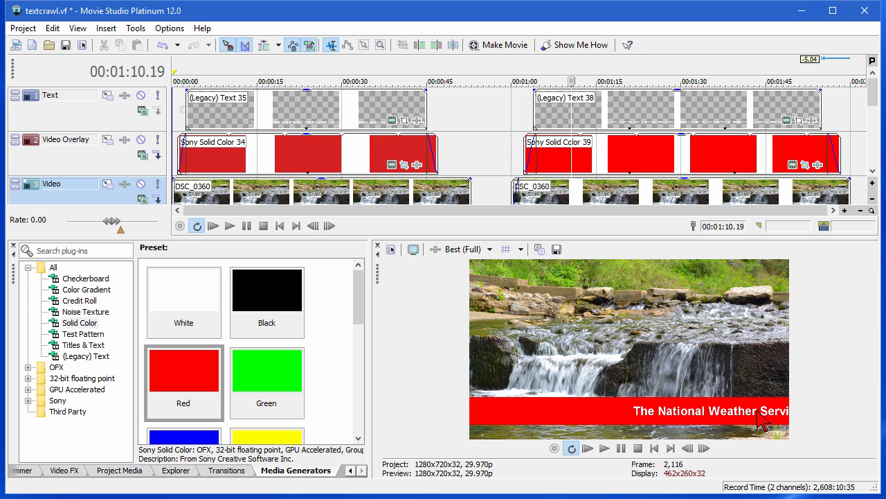